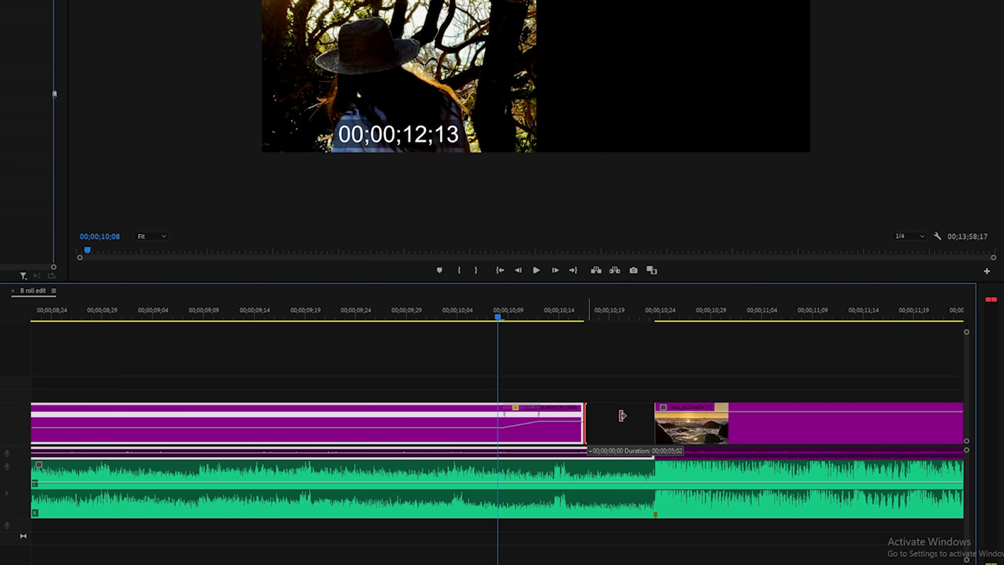
Ripple-delete the empty gap so the sunset waves clip butts against the speed-ramped clip.
{"action": "left_click", "coordinate": [536, 270]}
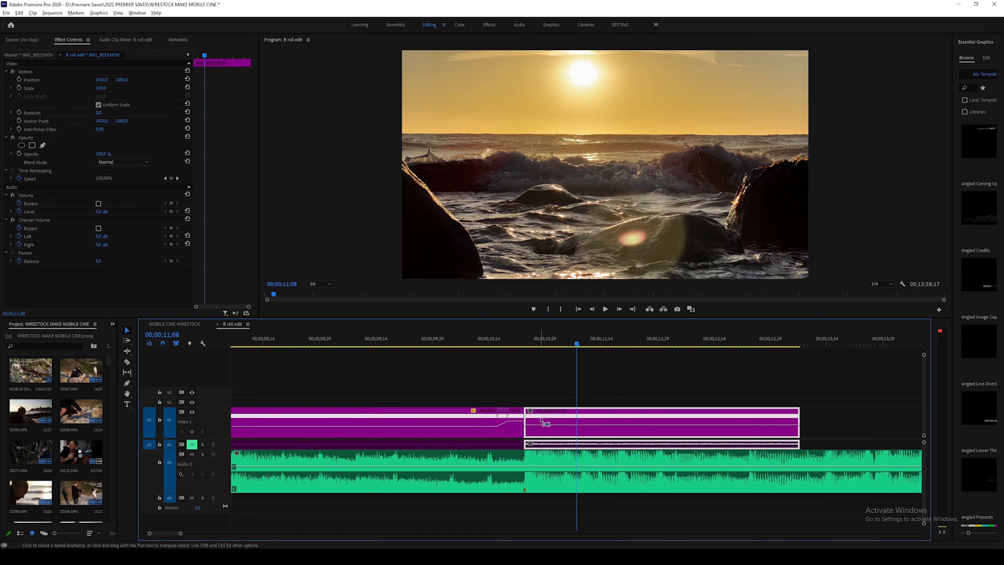
{"action": "left_click_drag", "start_coordinate": [576, 344], "coordinate": [525, 344]}
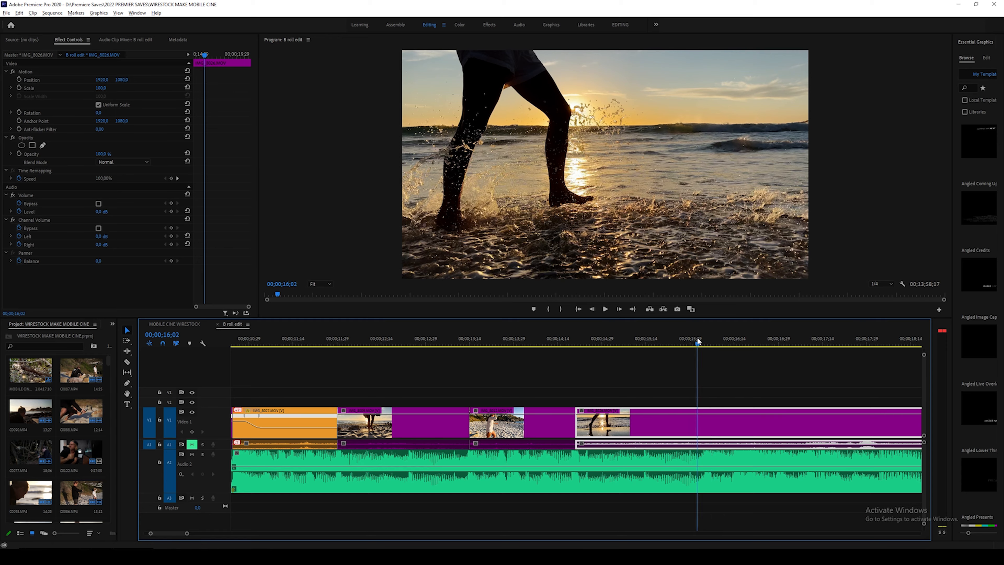
Show the splashing-feet clip's Time Remapping speed line and add a speed keyframe at the splash.
{"action": "left_click", "coordinate": [604, 308]}
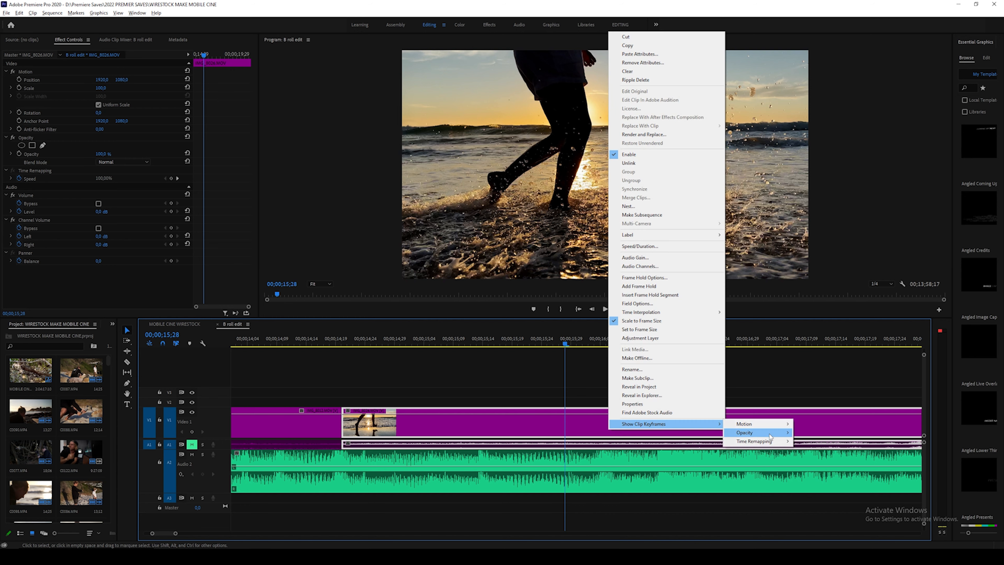
{"action": "left_click", "coordinate": [745, 432]}
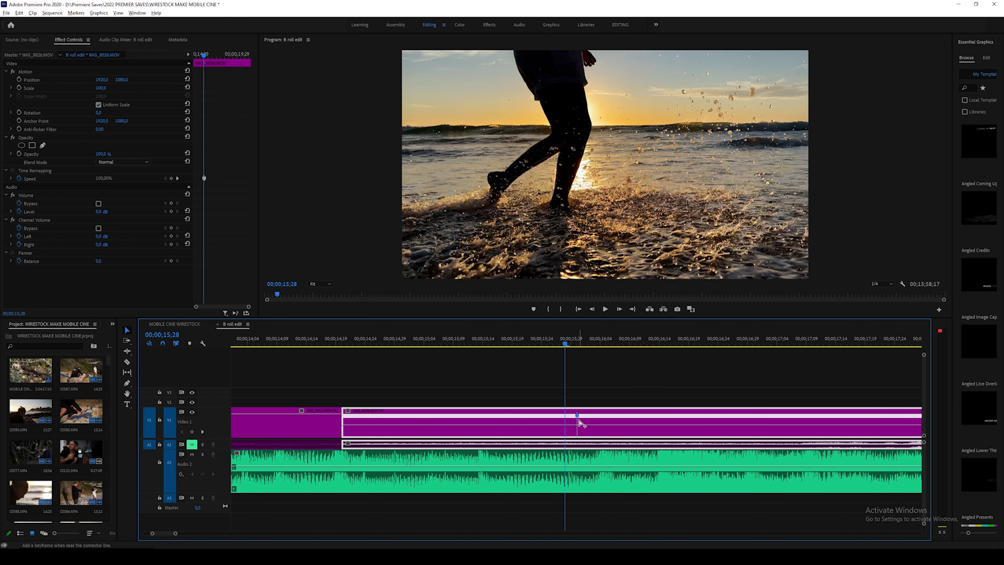